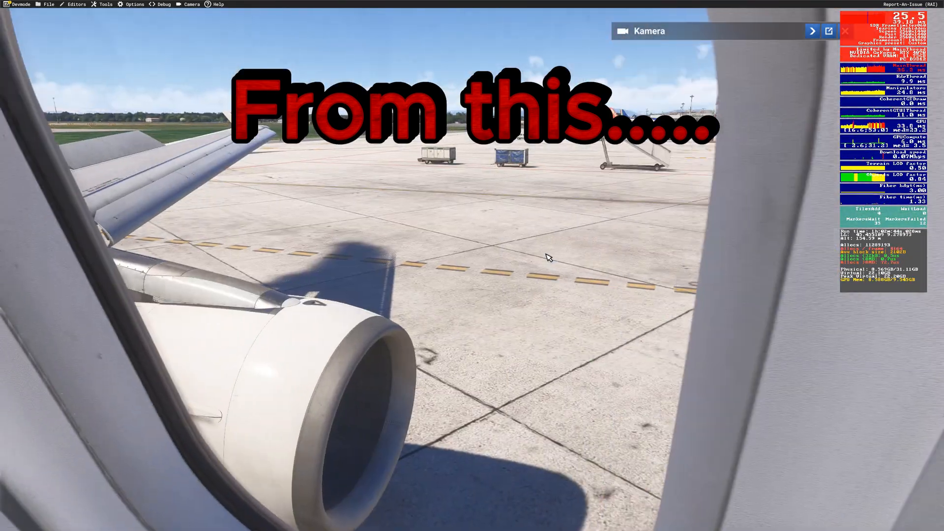
# Open the downloaded MSFS2024 Cache Removal Tool folder showing its batch file over the simulator
pyautogui.click(812, 31)
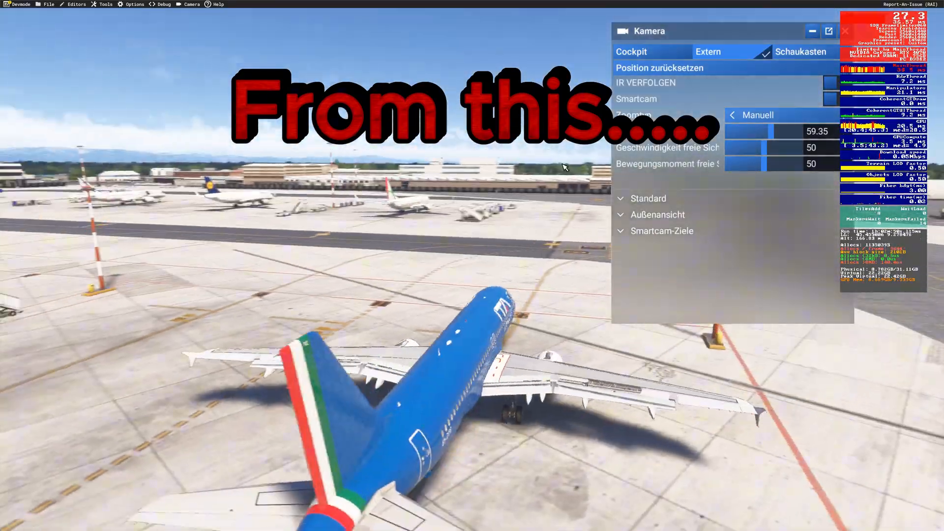
pyautogui.click(812, 30)
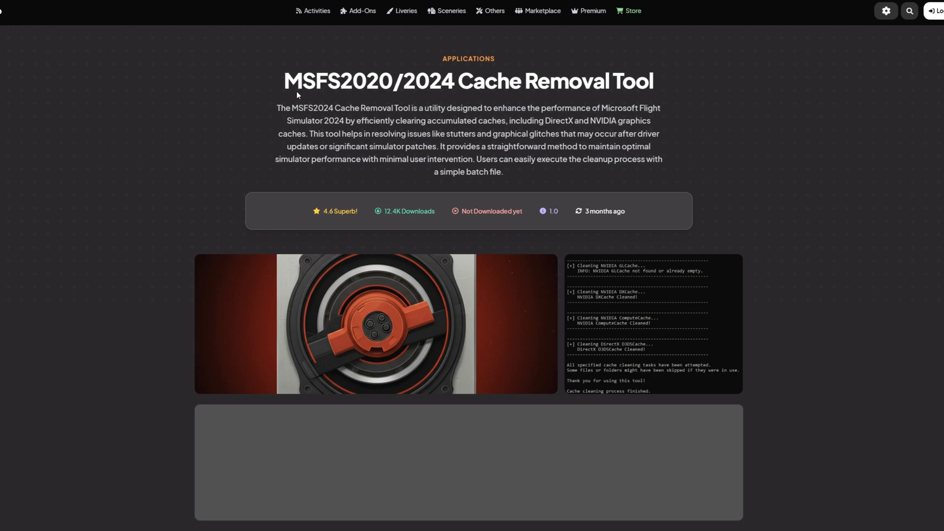
pyautogui.scroll(-3)
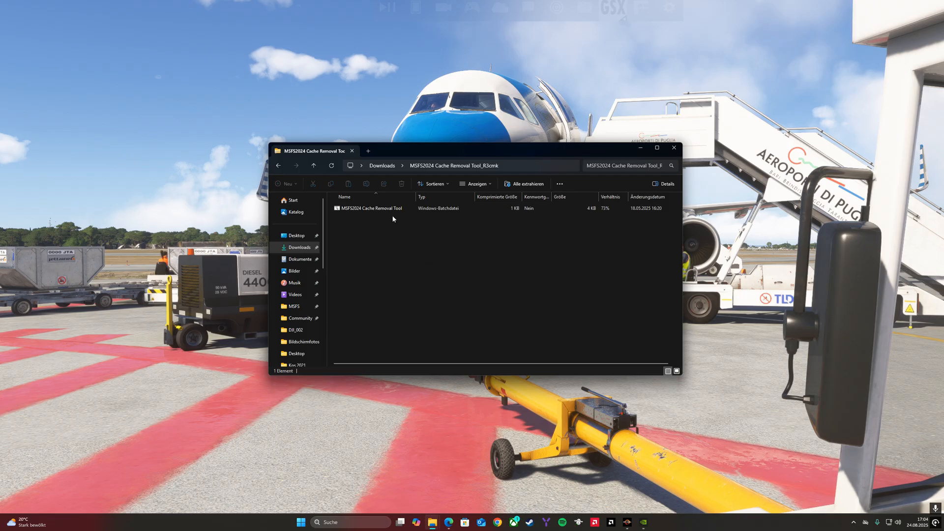
# Run the cache removal batch file via Öffnen and Ausführen to clear NVIDIA and DirectX caches
pyautogui.click(371, 207)
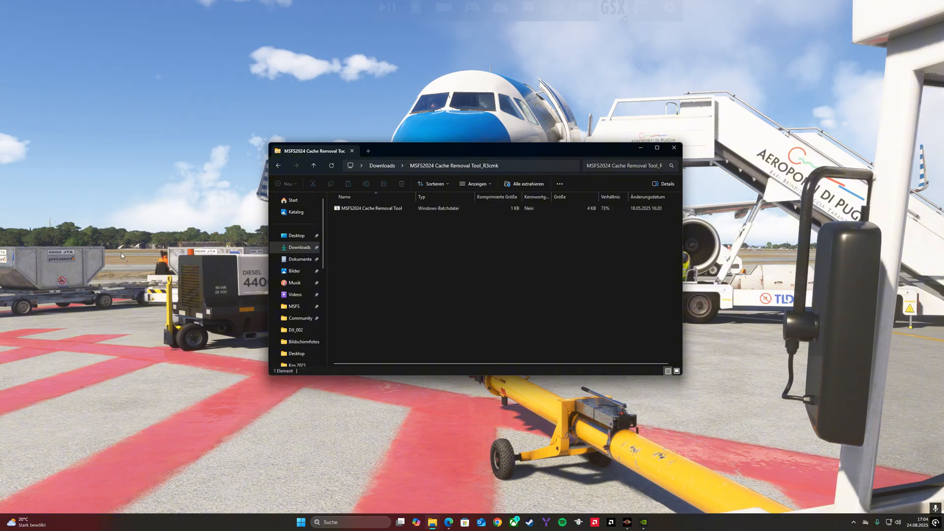
pyautogui.rightClick(371, 207)
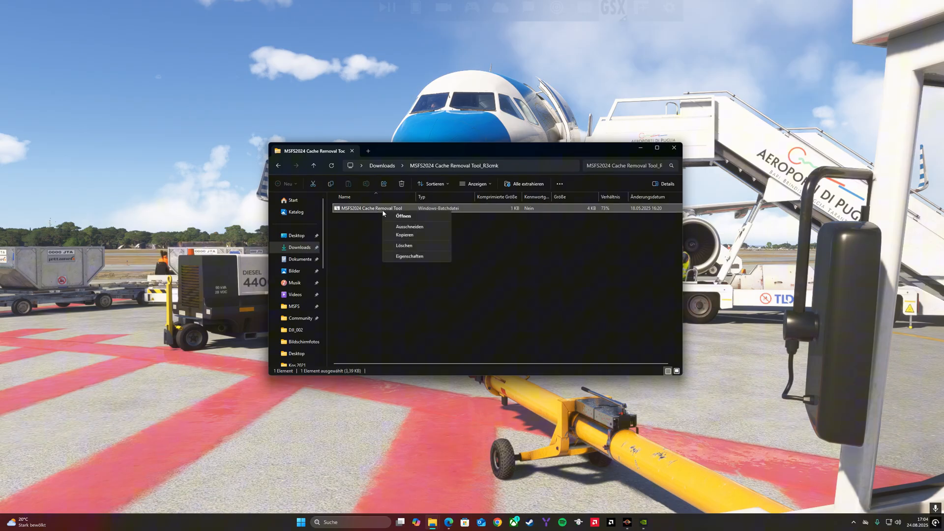
pyautogui.click(402, 215)
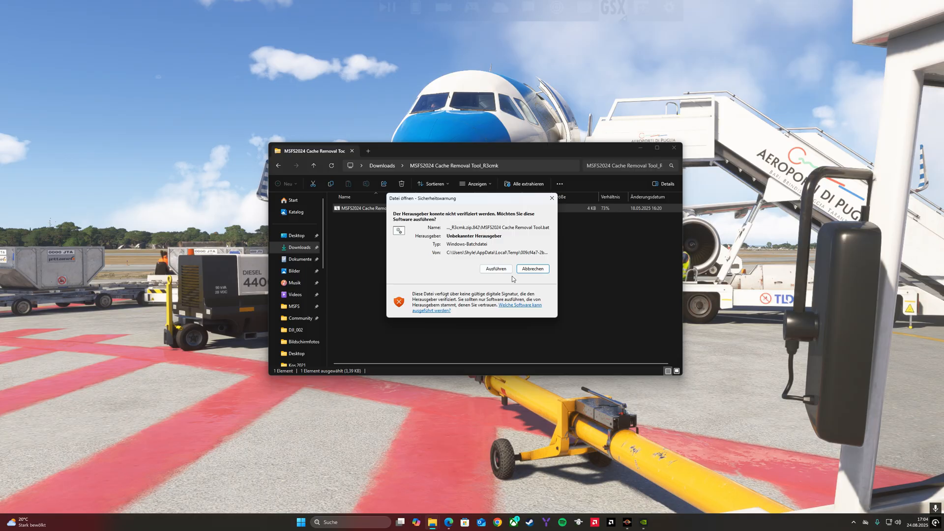
pyautogui.click(495, 269)
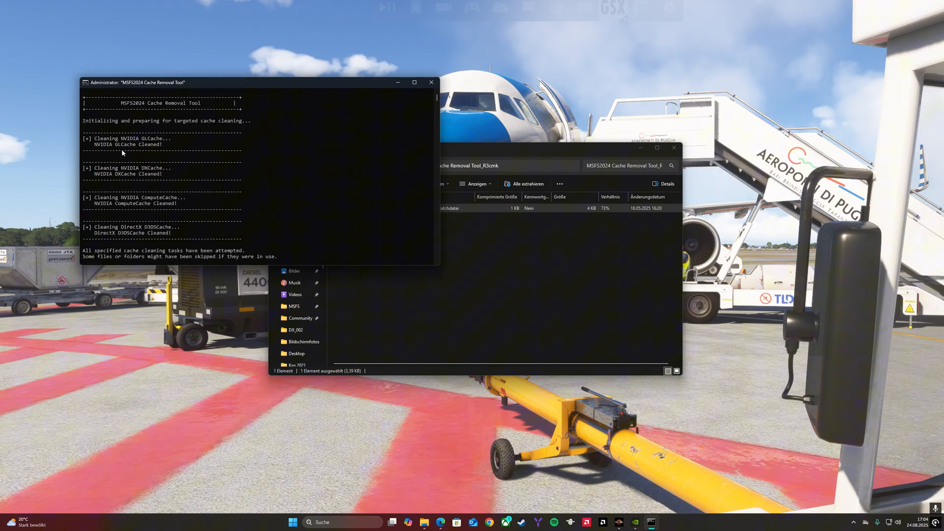
pyautogui.moveTo(182, 209)
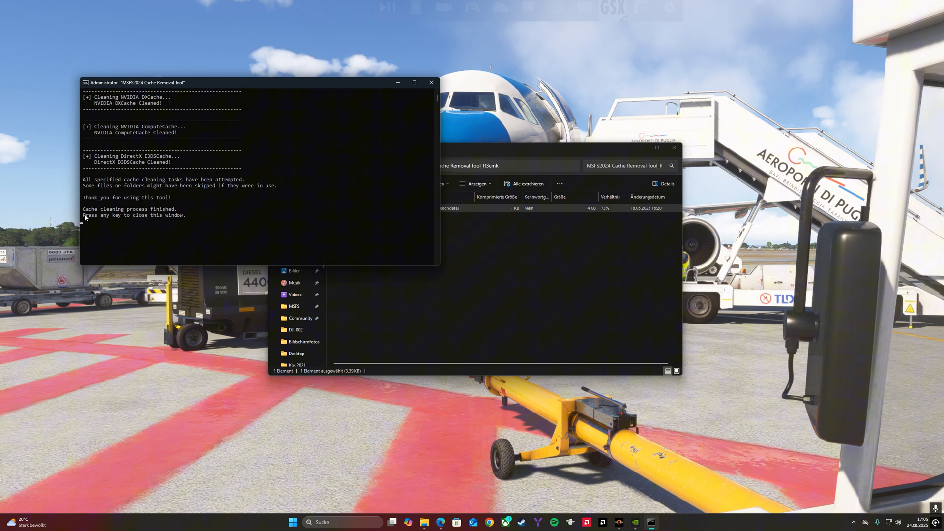
pyautogui.moveTo(268, 220)
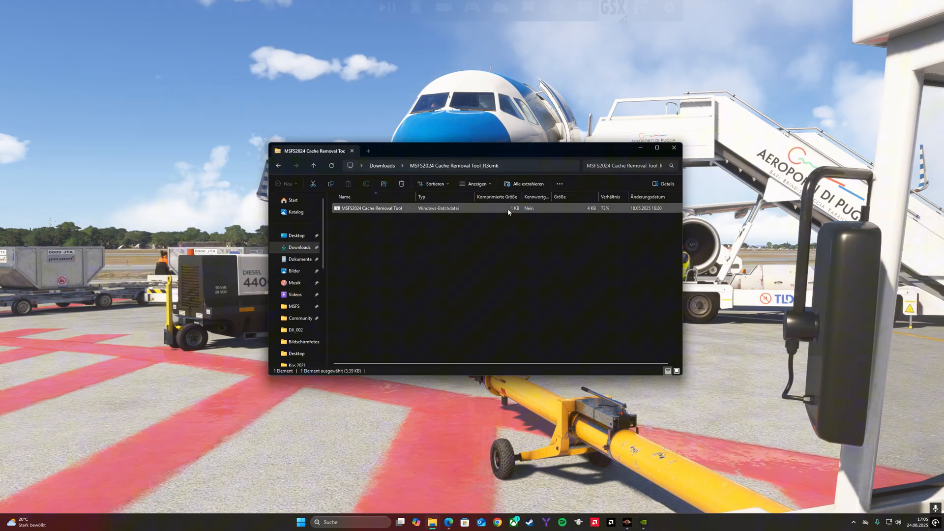
# Open the NVIDIA App to view the installed GeForce Game Ready driver version
pyautogui.moveTo(482, 151); pyautogui.dragTo(457, 268)
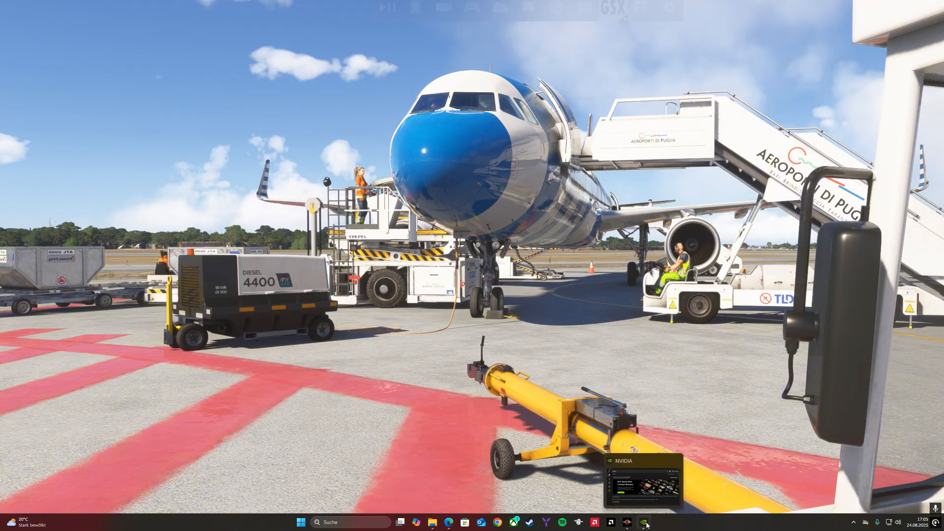
pyautogui.click(628, 522)
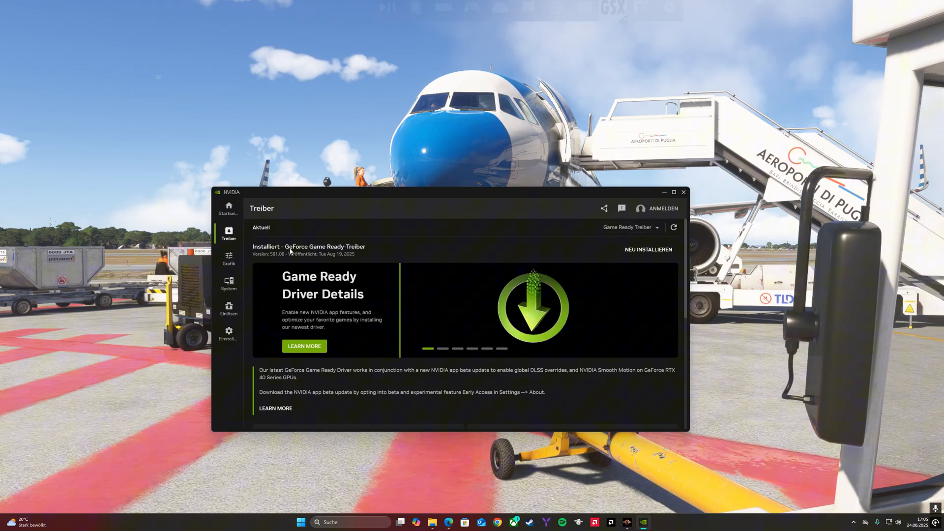
pyautogui.moveTo(330, 262)
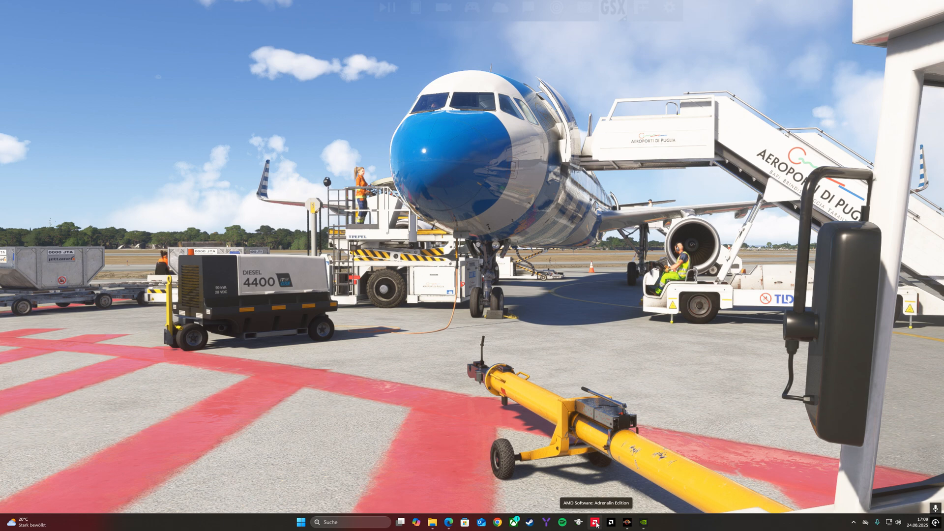
# Open AMD Software (driver 25.8.1) and cycle the Global Experience presets back to Leistung
pyautogui.click(596, 522)
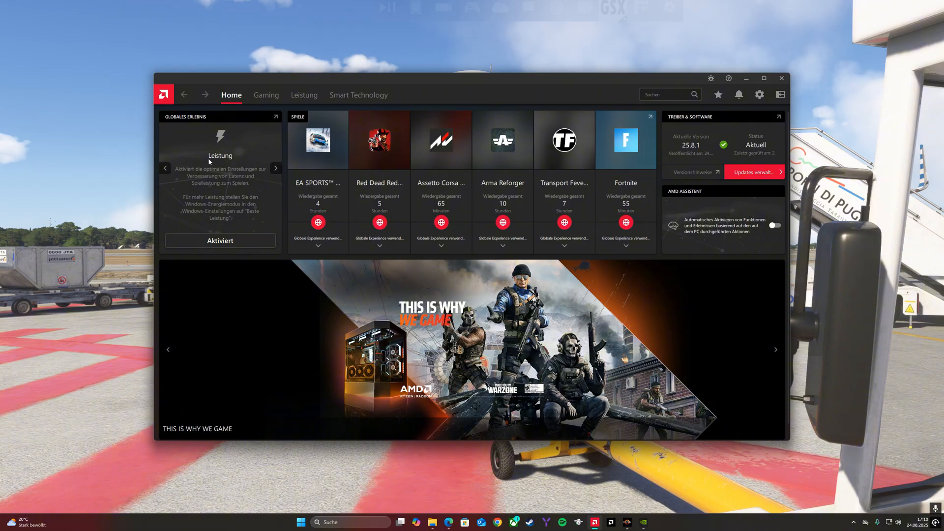
pyautogui.click(276, 168)
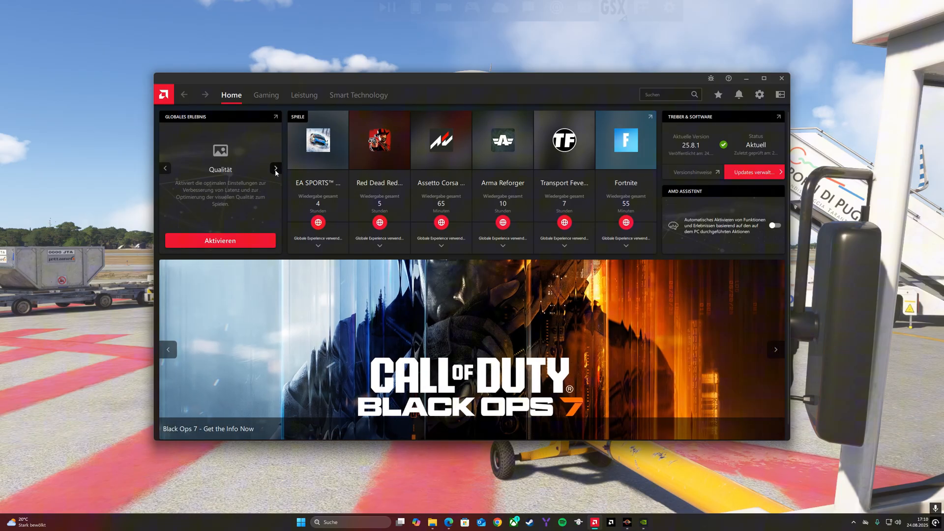
pyautogui.click(276, 169)
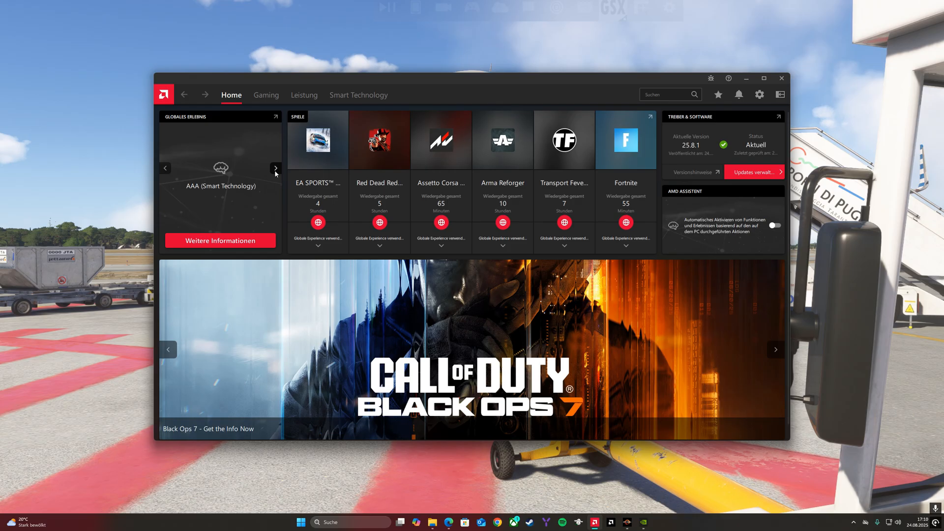
pyautogui.click(277, 168)
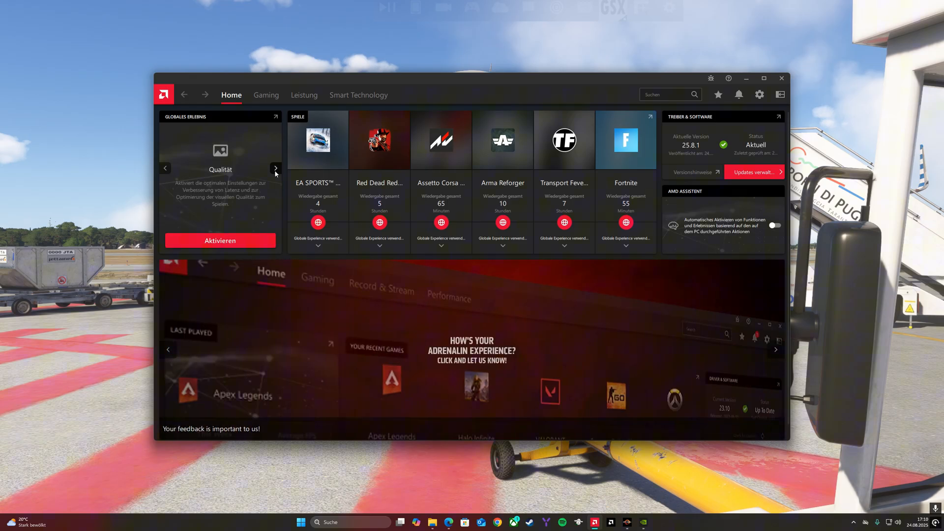
pyautogui.click(276, 168)
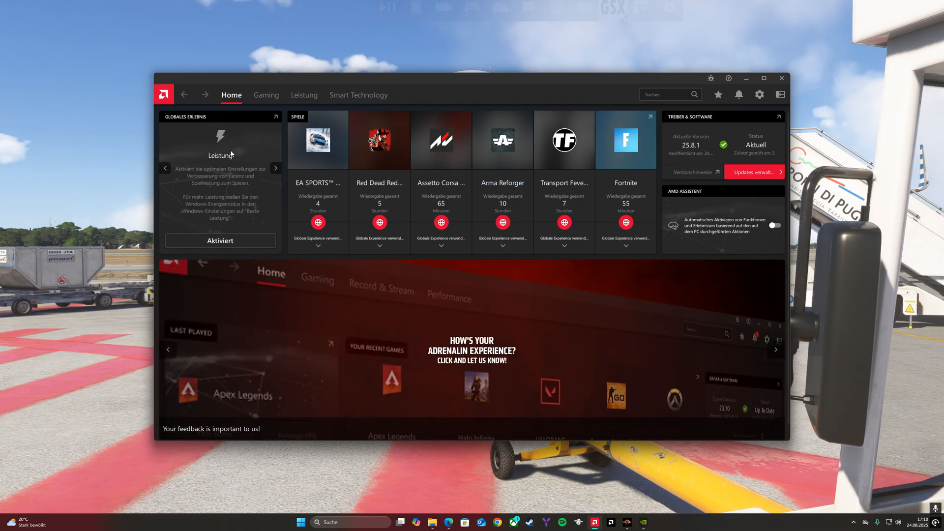
pyautogui.moveTo(207, 209)
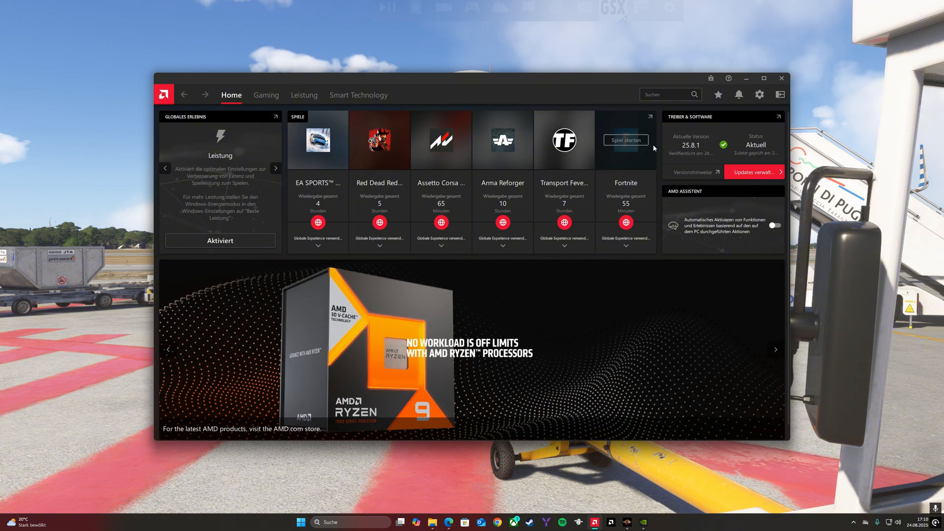
pyautogui.moveTo(682, 133)
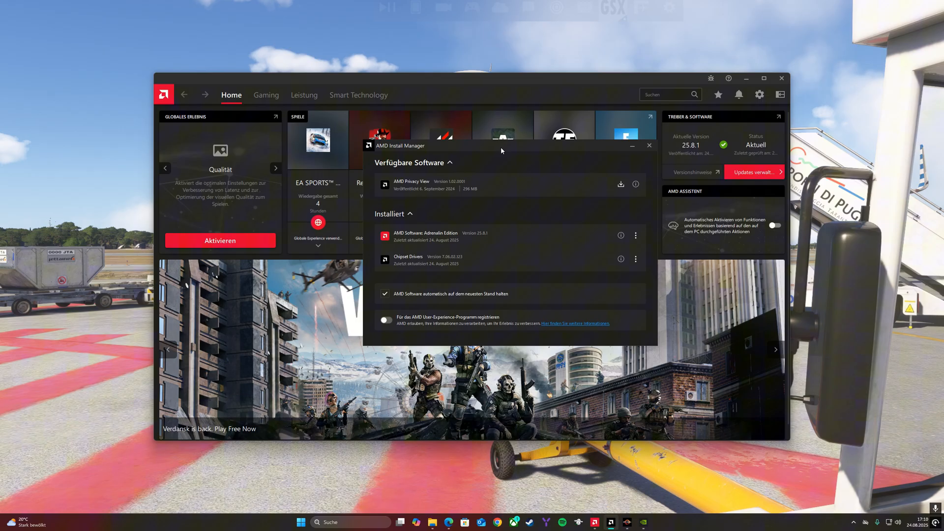
# Review the Adrenalin 25.8.1 and chipset driver entries, then close the AMD windows
pyautogui.moveTo(500, 146); pyautogui.dragTo(458, 137)
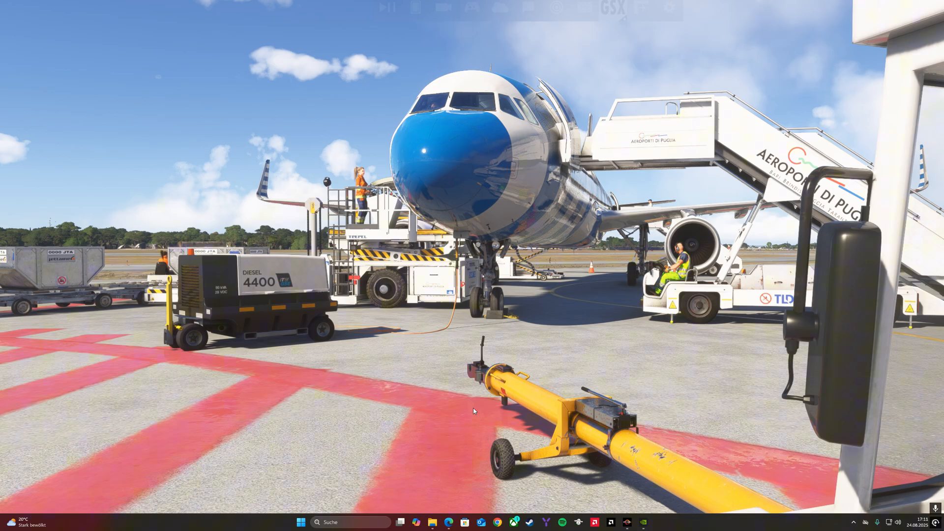
pyautogui.moveTo(652, 197)
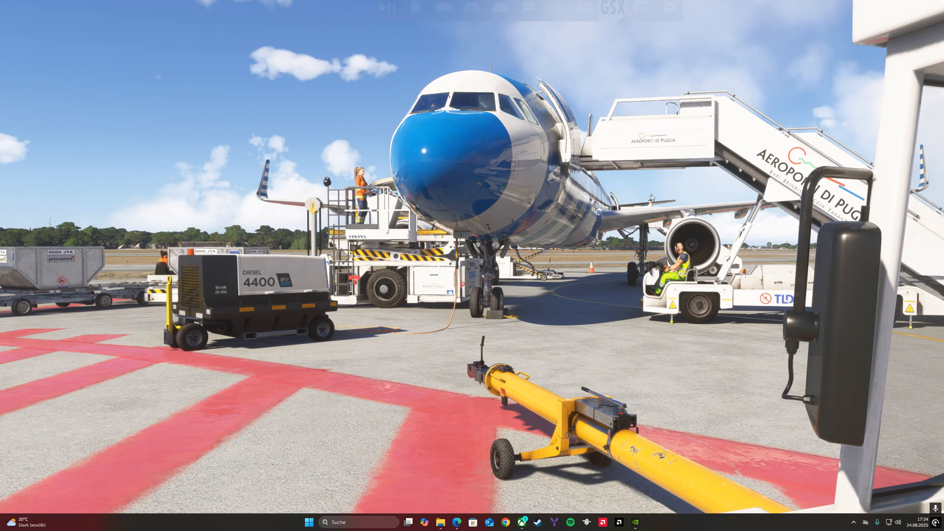